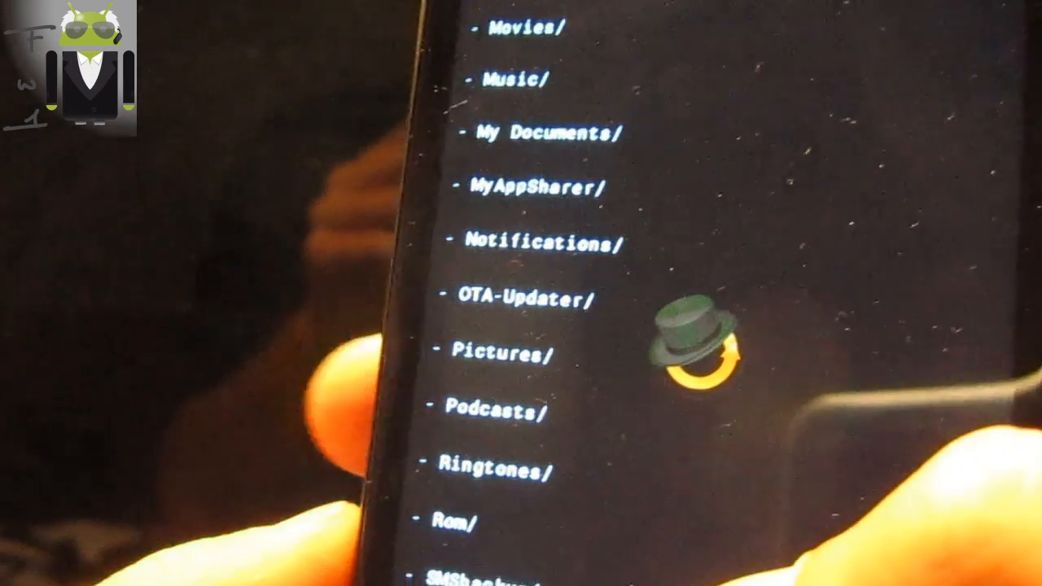
- Start the Insert Coin ROM zip from the Rom folder in ClockworkMod Recovery
scroll("down", 3)
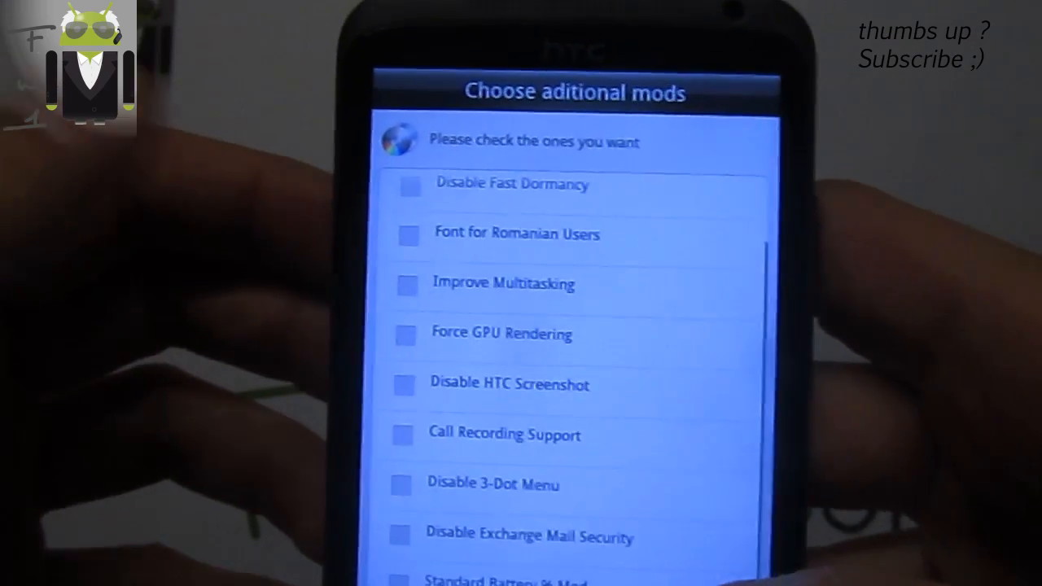
- Add the Camera from Android 4.2 mod and continue past the mods list
scroll("down", 3)
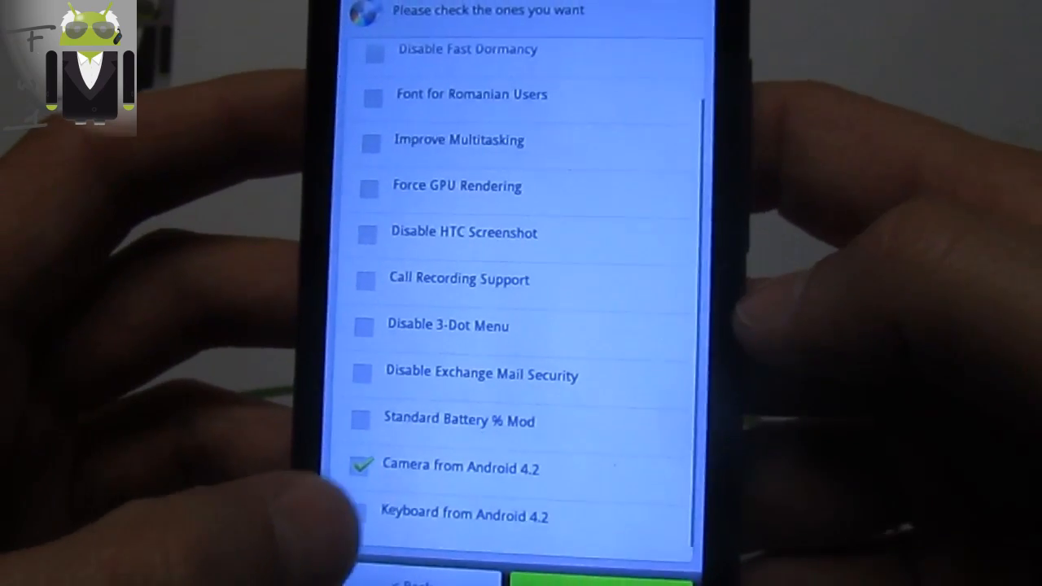
left_click(582, 566)
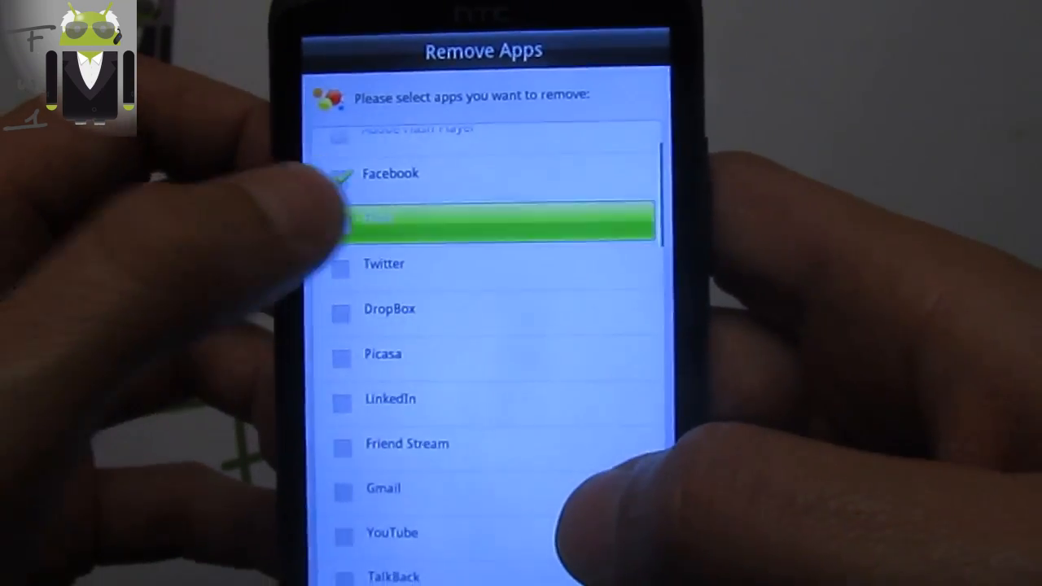
- Remove Facebook, Twitter, DropBox, Picasa, LinkedIn, Google News, Google Talk and Teeter, then continue
scroll("up", 3)
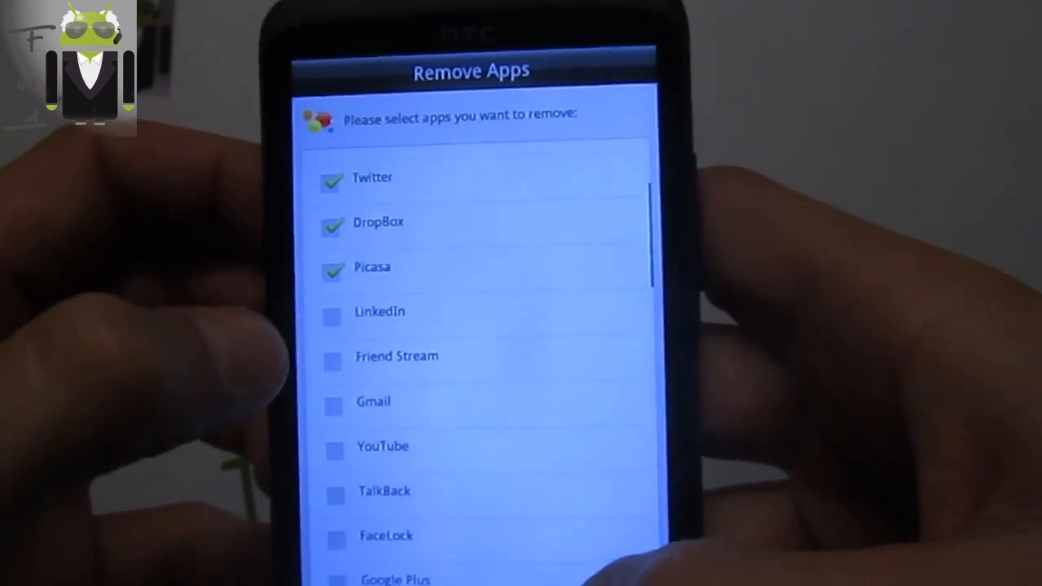
scroll("down", 3)
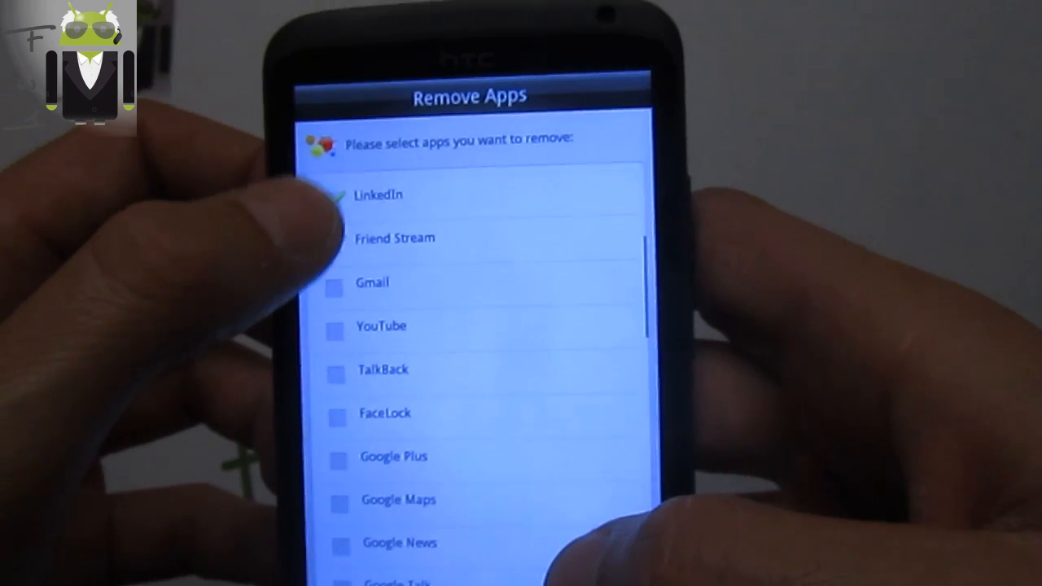
left_click(332, 238)
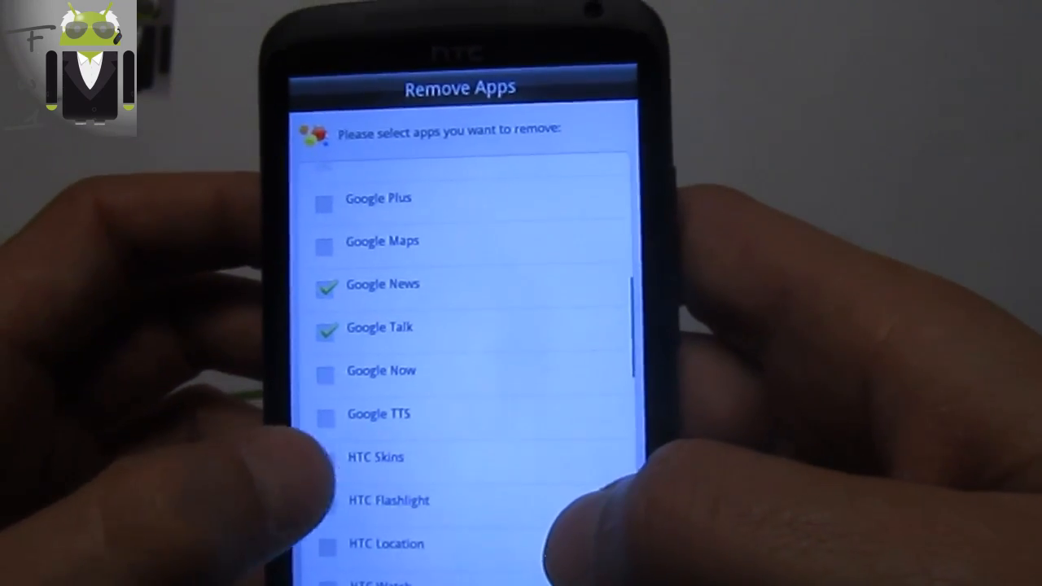
scroll("down", 3)
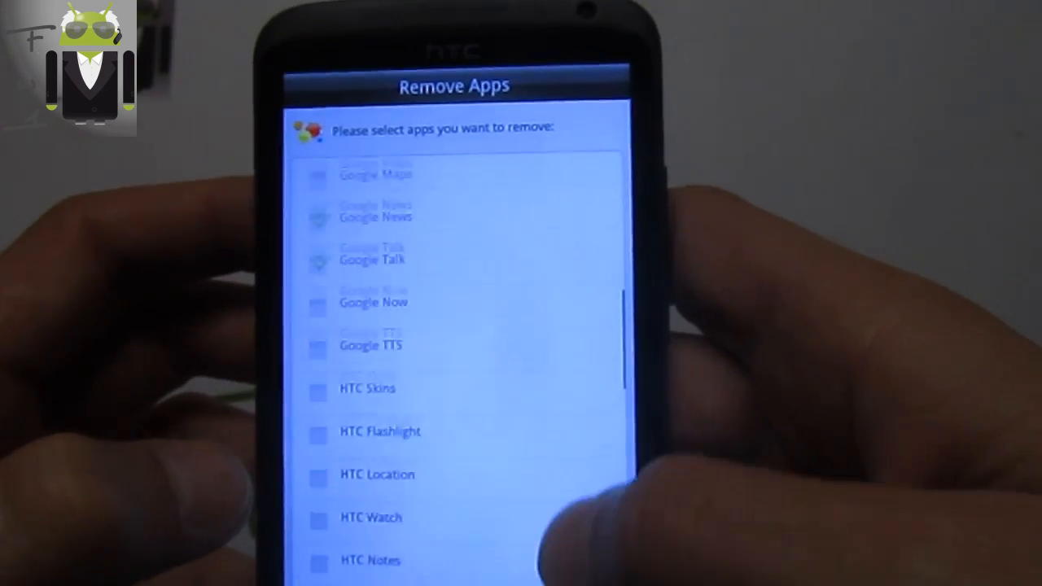
scroll("down", 3)
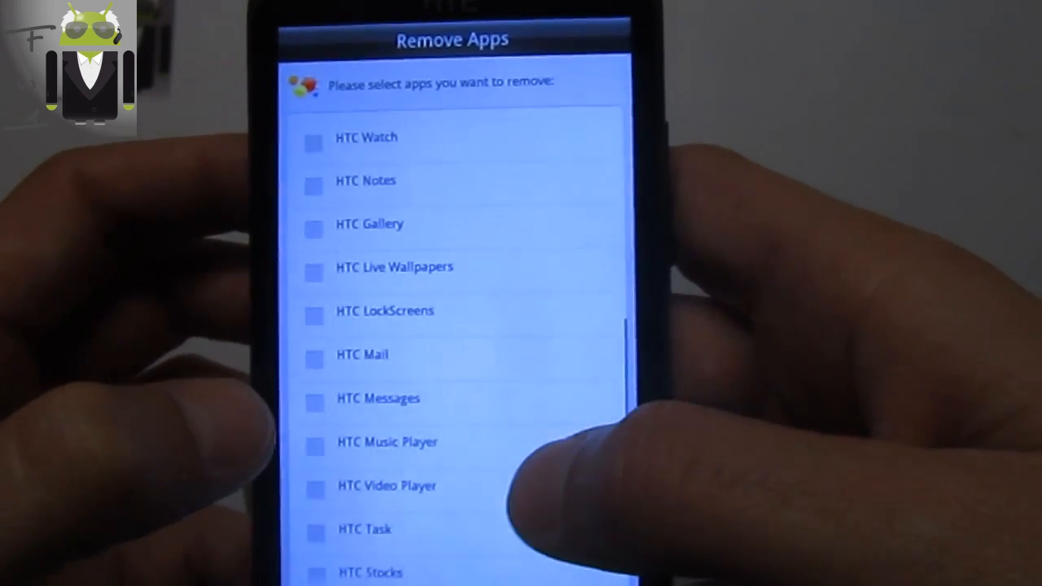
scroll("up", 3)
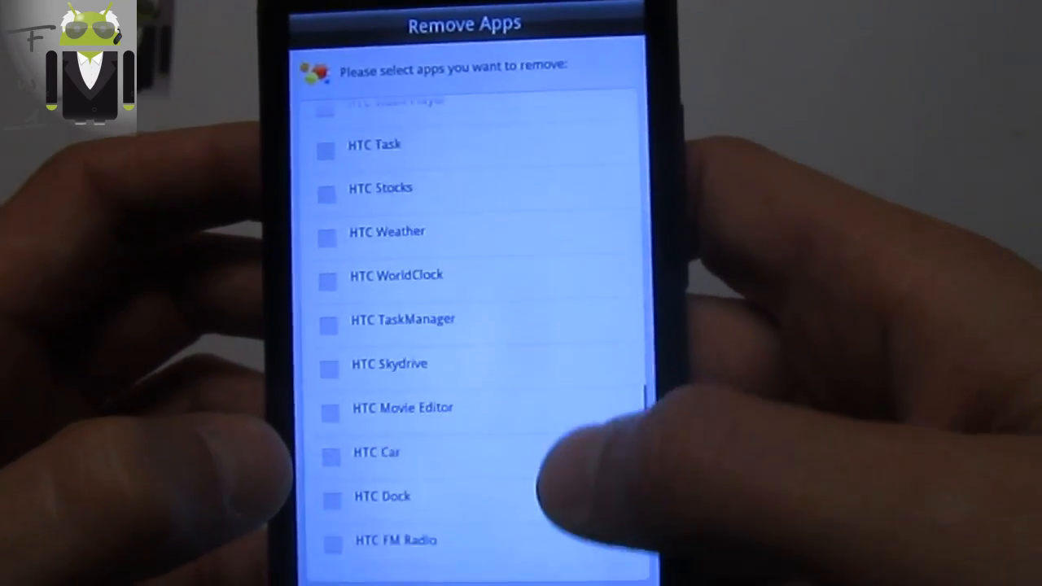
scroll("down", 3)
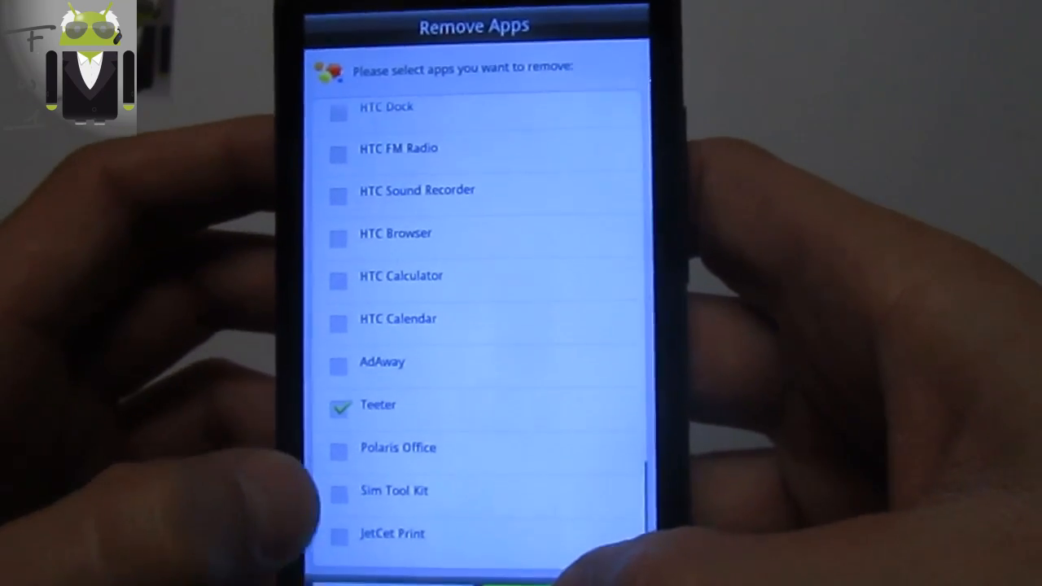
left_click(521, 582)
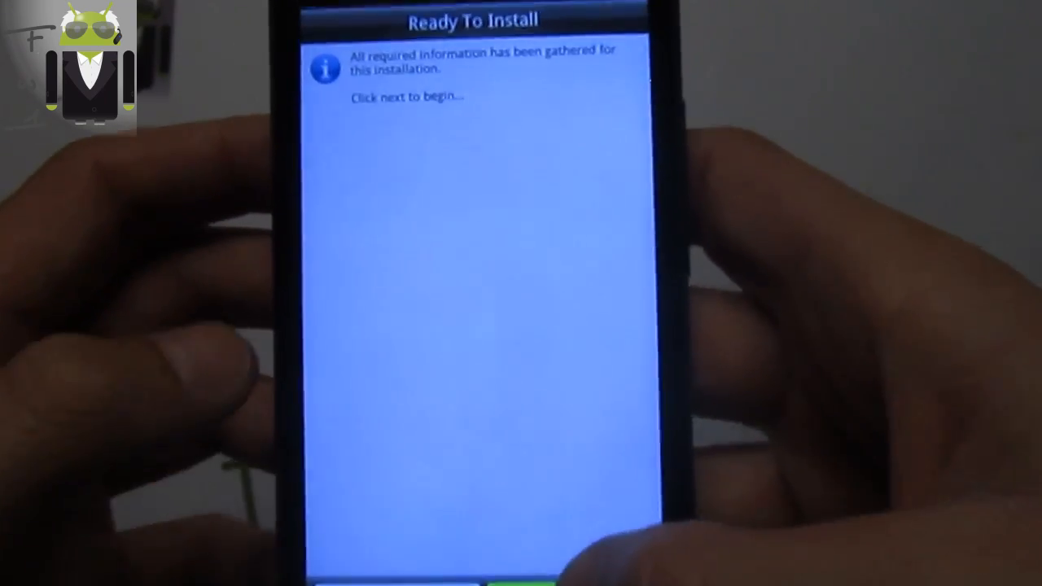